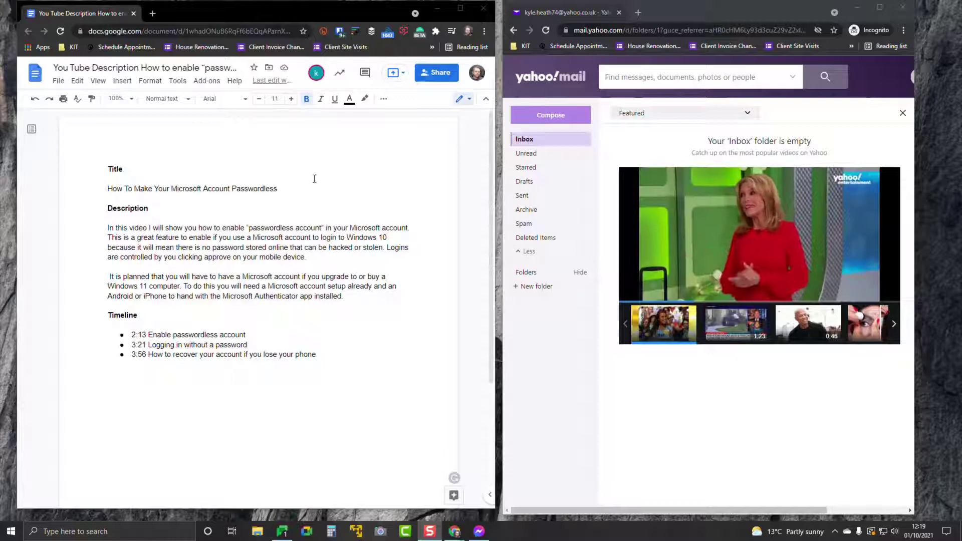
Share the YouTube description doc with the Yahoo address as Editor, confirming the outside-organisation warning
click(437, 72)
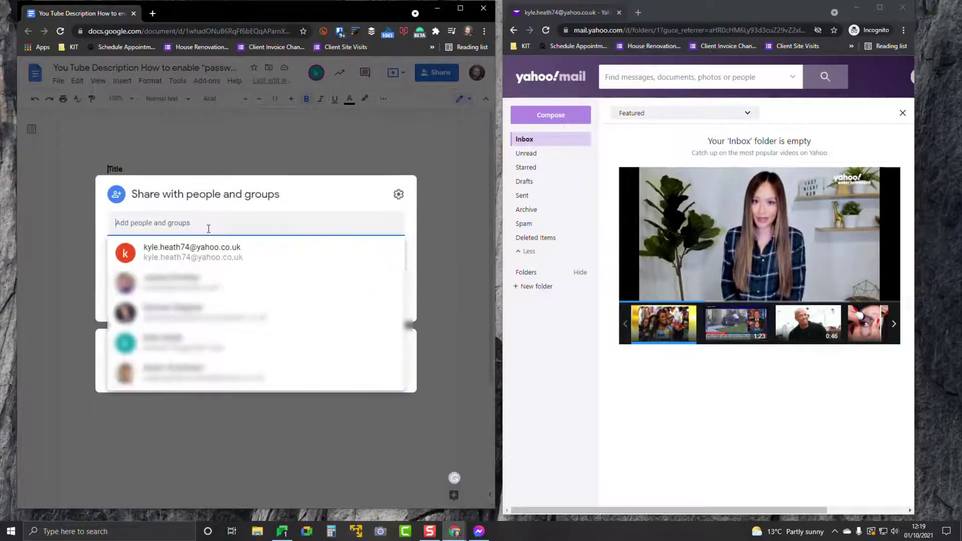
click(192, 252)
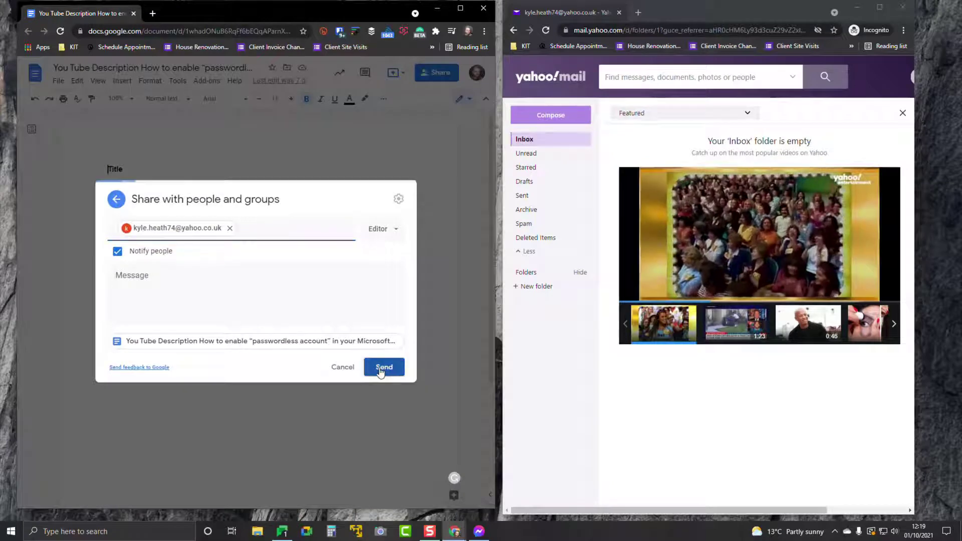
click(384, 367)
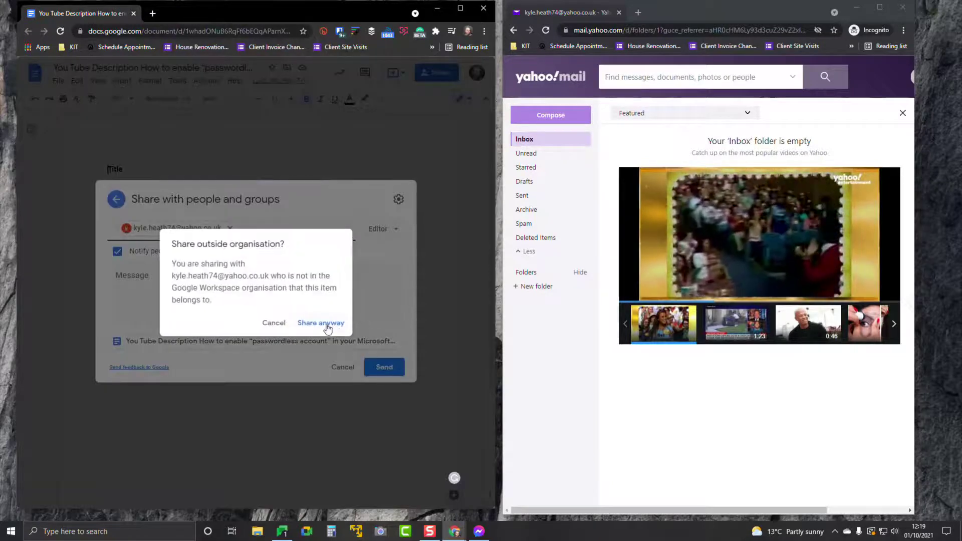
click(320, 323)
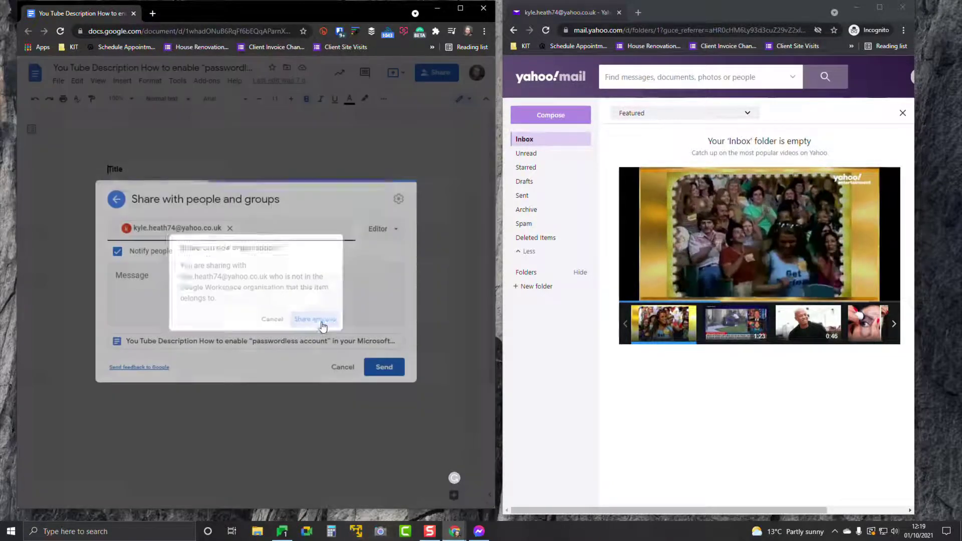
click(314, 319)
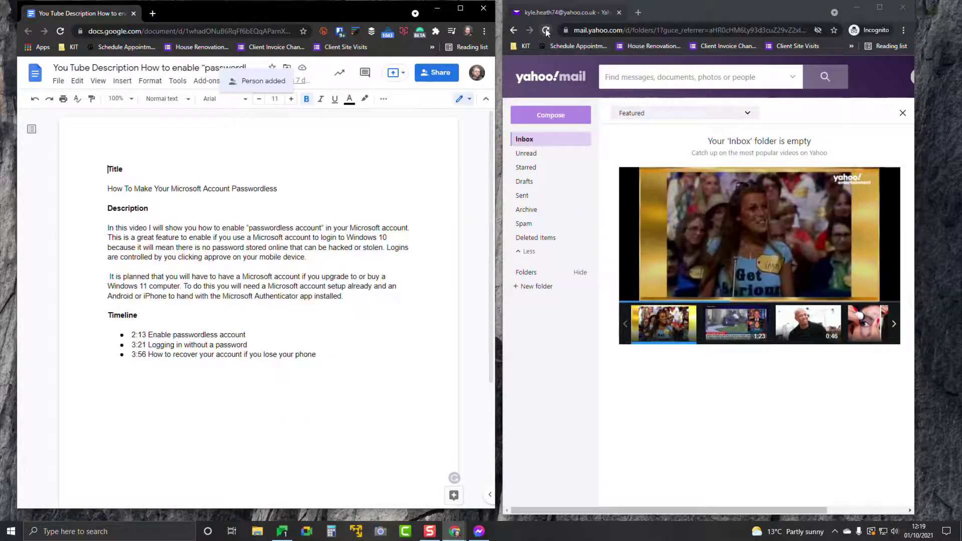
Refresh the Yahoo inbox and open the shared document from the 'Document shared with you' email
click(546, 31)
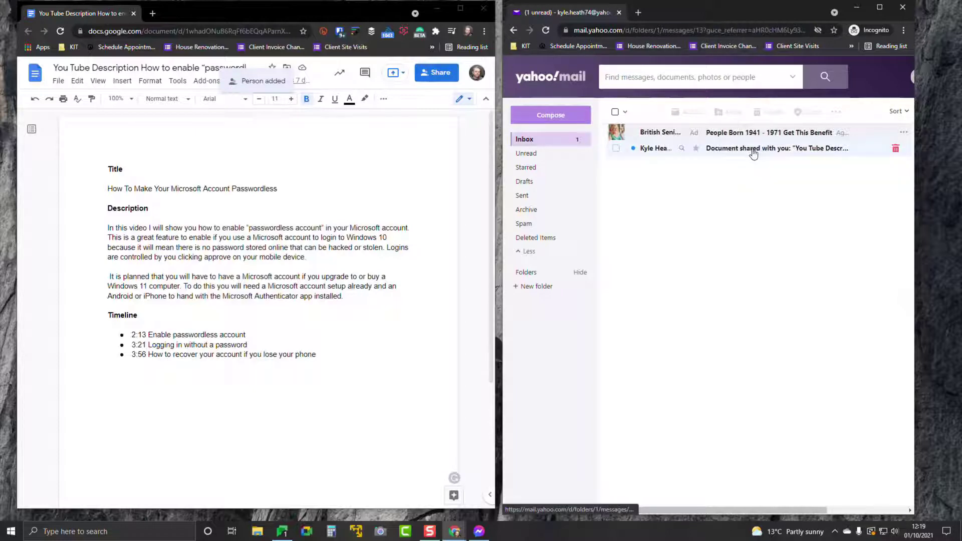
click(776, 147)
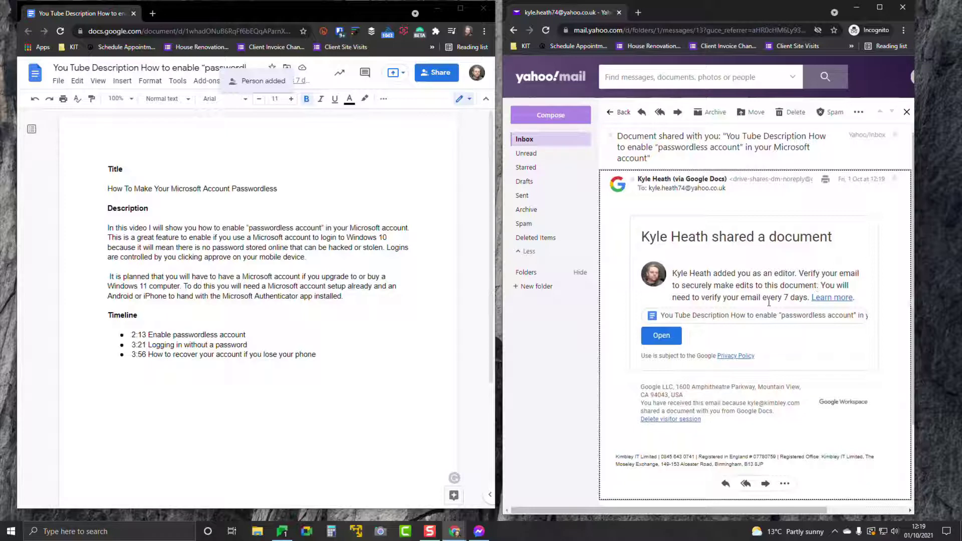
mouse_move(735, 346)
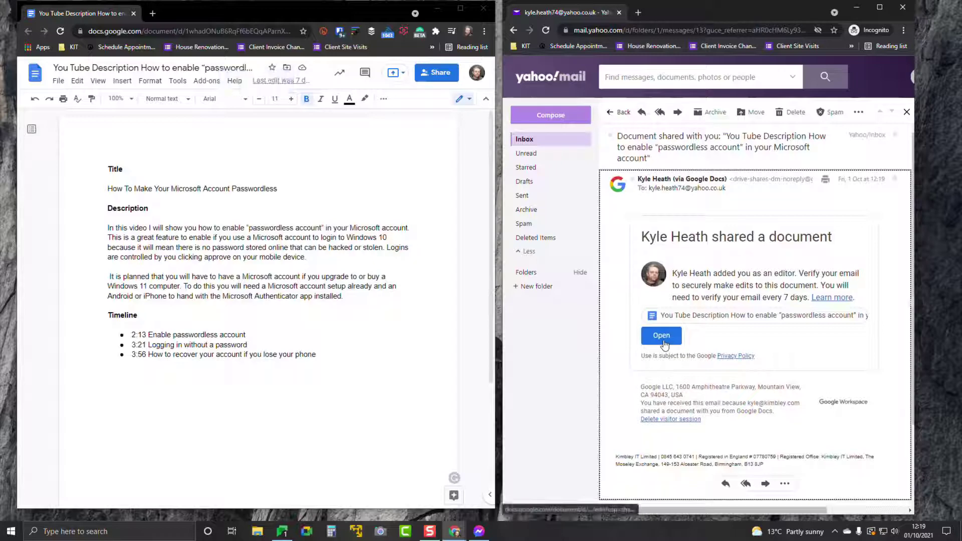
mouse_move(661, 336)
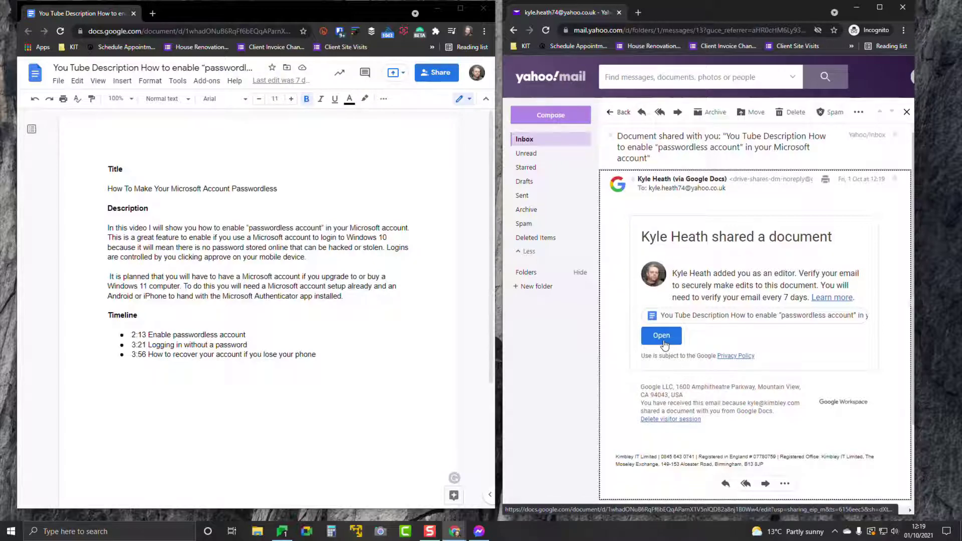
click(660, 335)
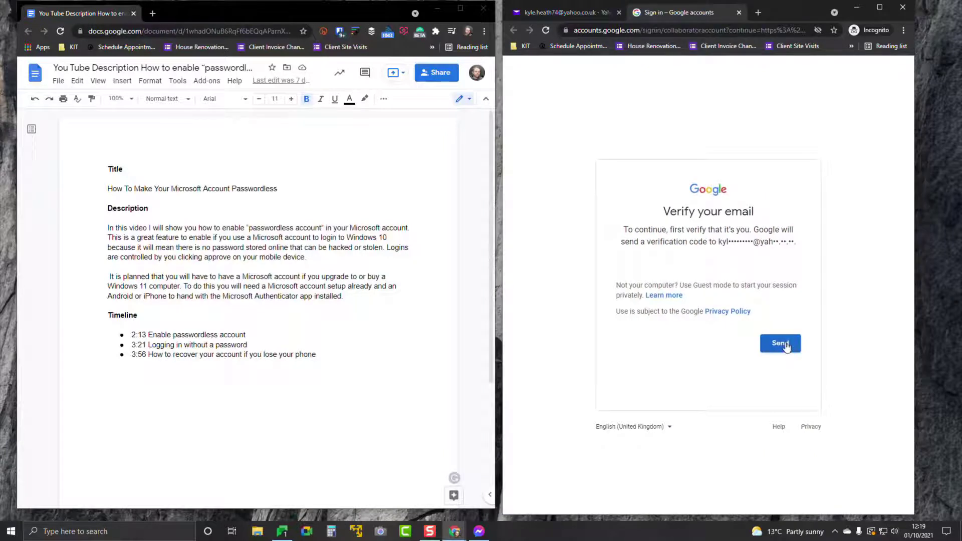
Request an emailed verification code, read it in Yahoo, and submit code 055
click(780, 343)
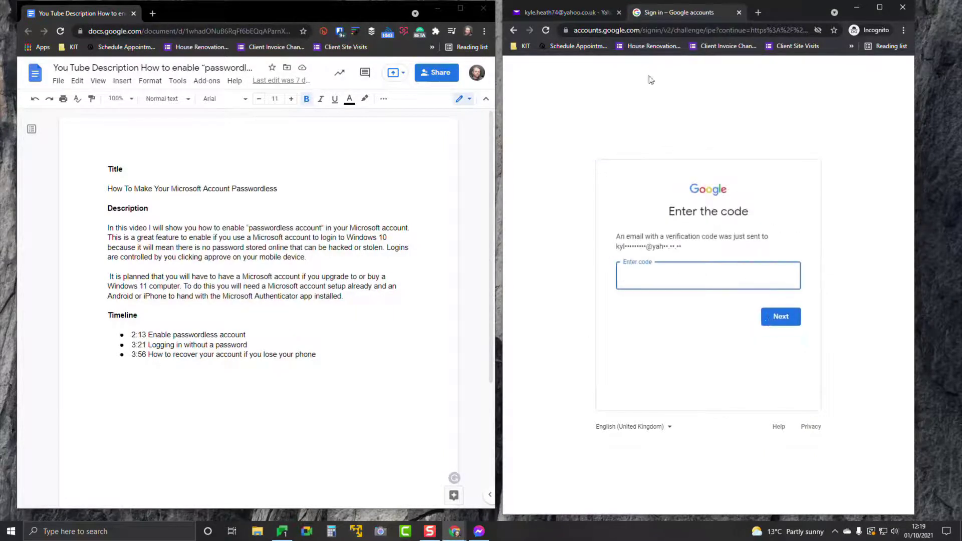
click(562, 12)
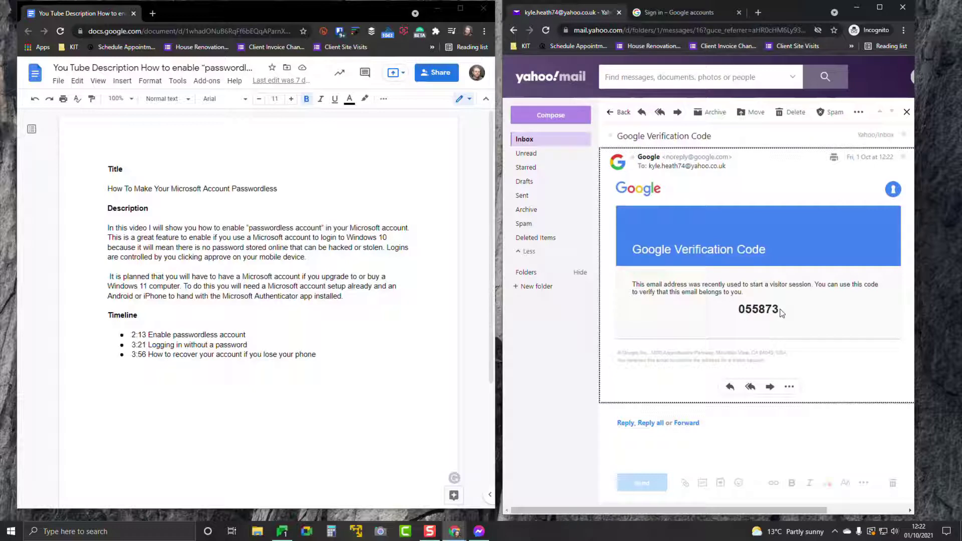
click(678, 12)
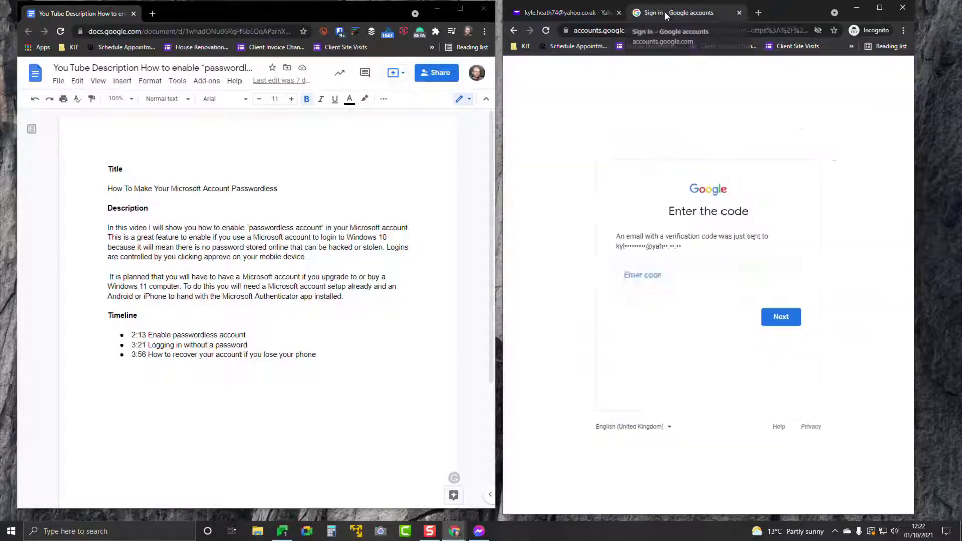
text(055)
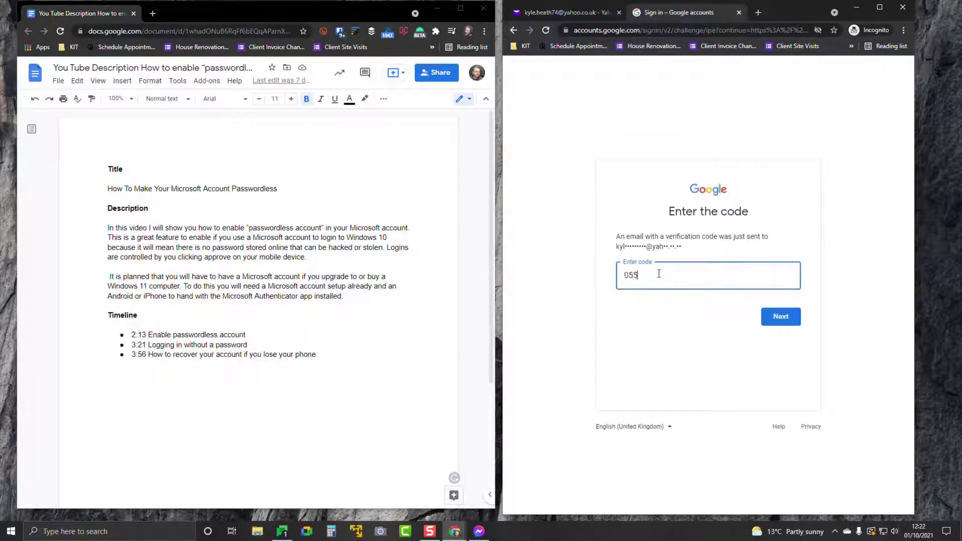
click(779, 316)
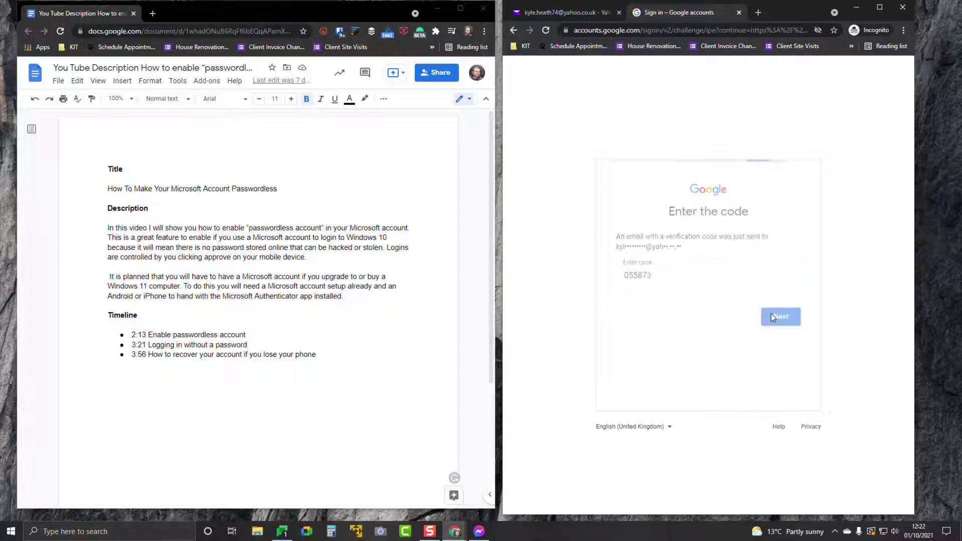
click(780, 316)
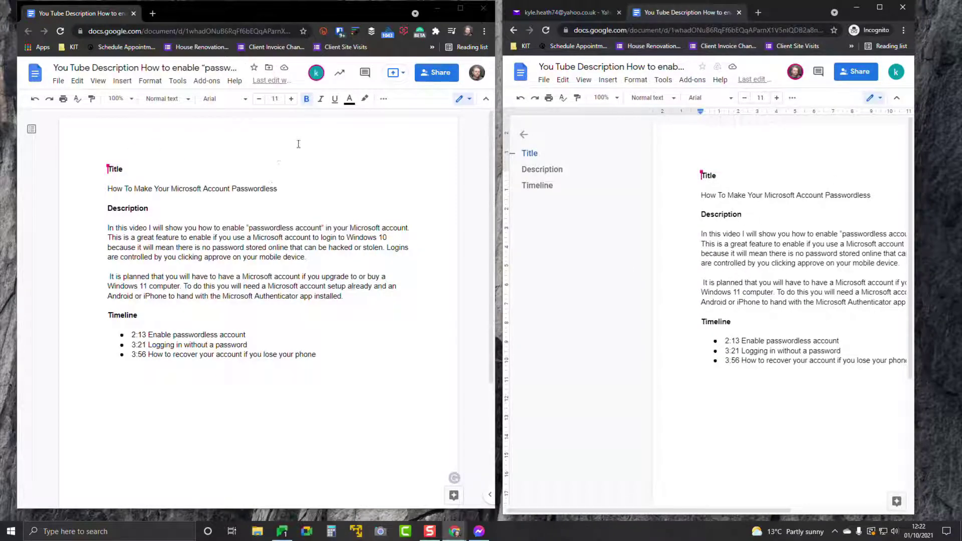
Show the Yahoo collaborator's details from their avatar beside the Share button
click(316, 73)
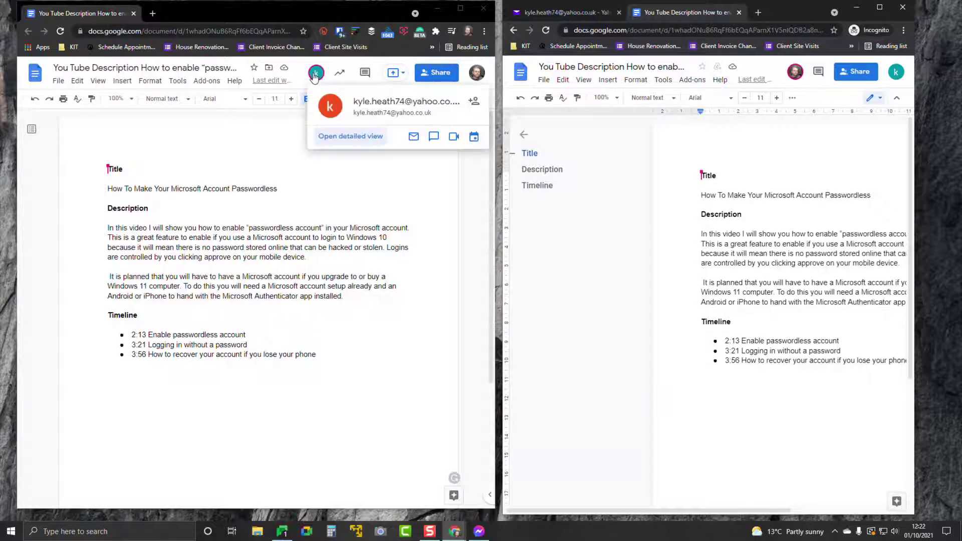